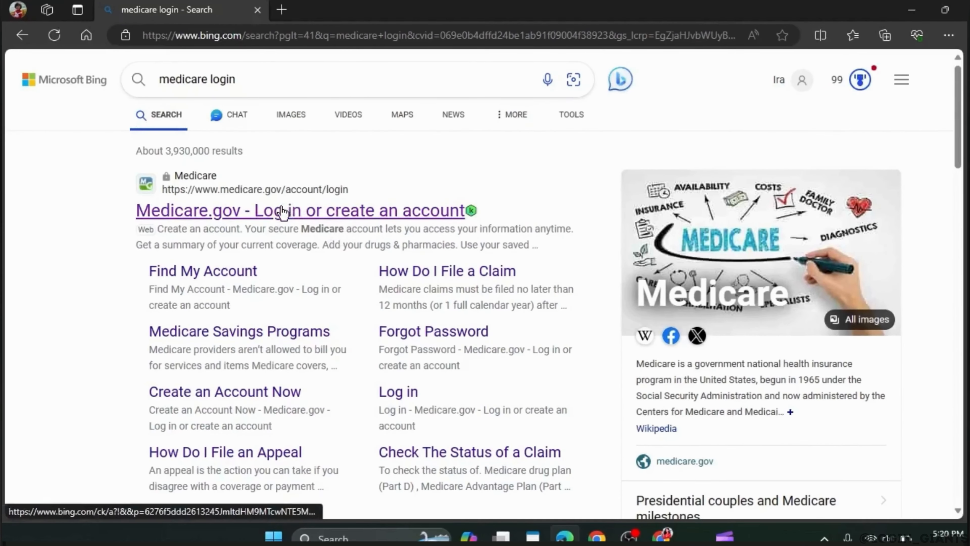
# Open the Medicare.gov login page from the 'medicare login' Bing results
pyautogui.click(299, 209)
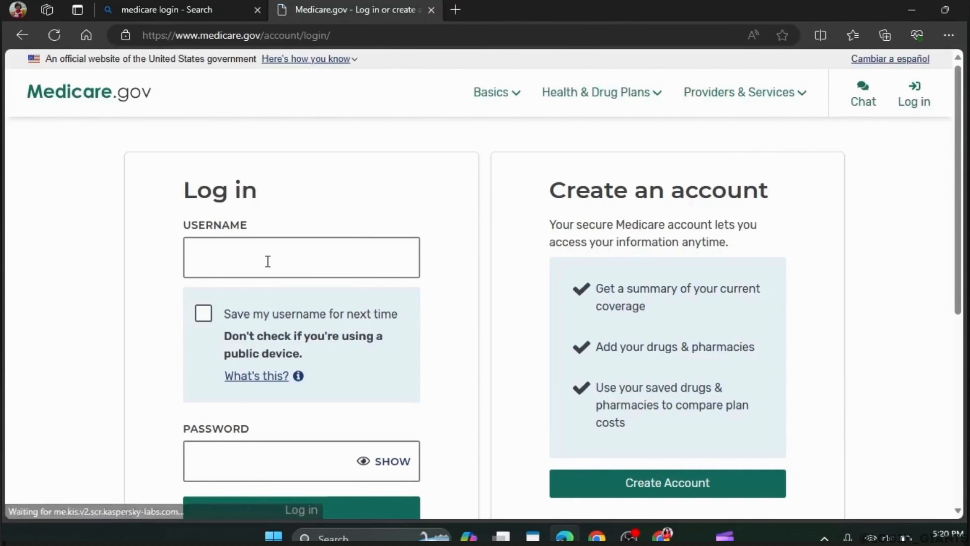
pyautogui.click(301, 256)
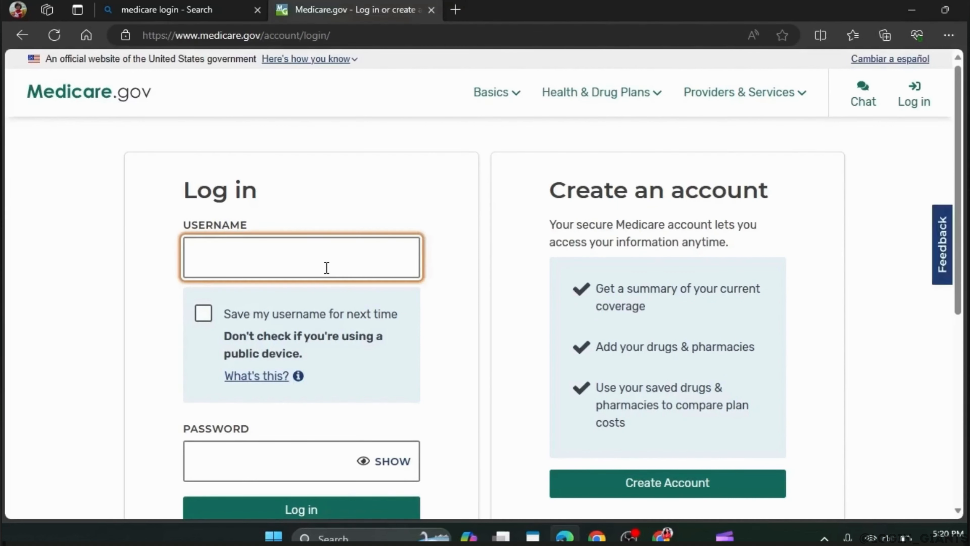
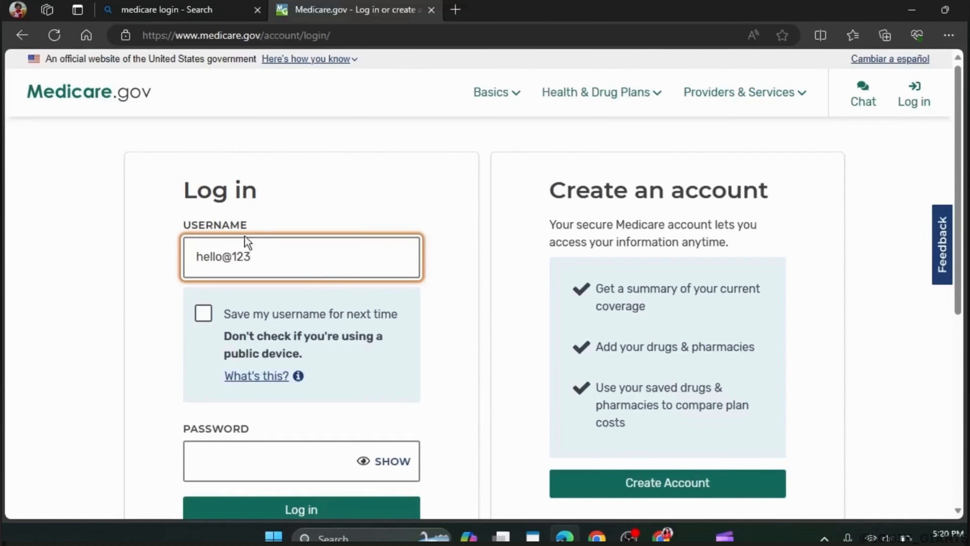
pyautogui.click(278, 460)
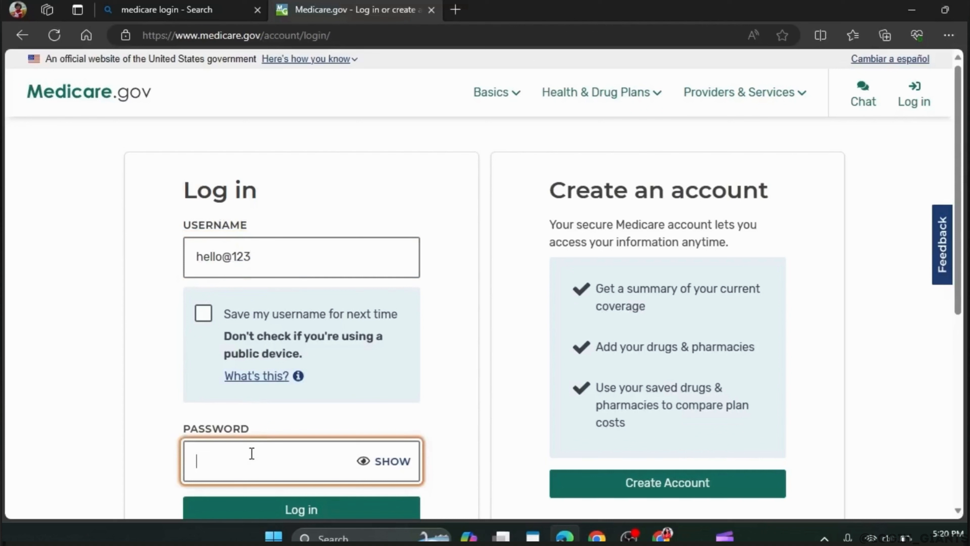
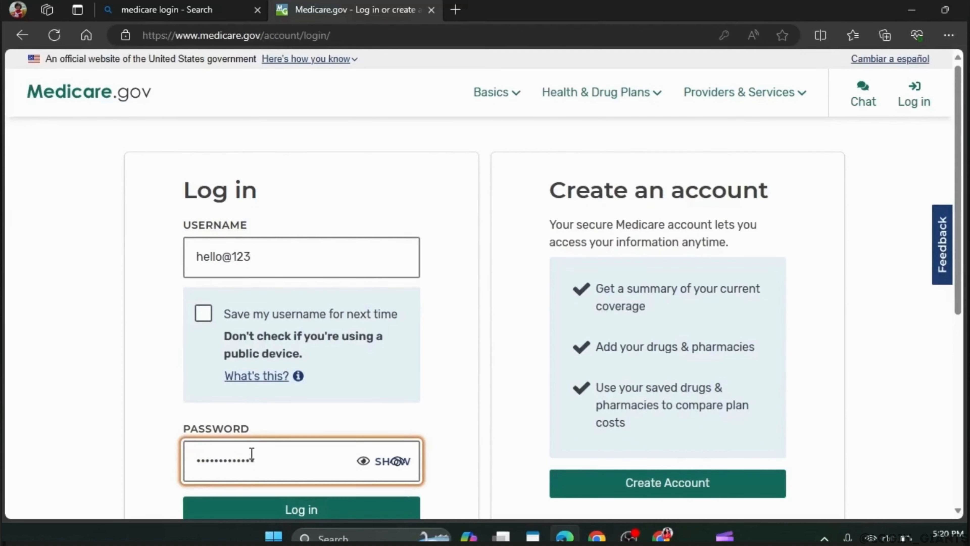
pyautogui.scroll(-3)
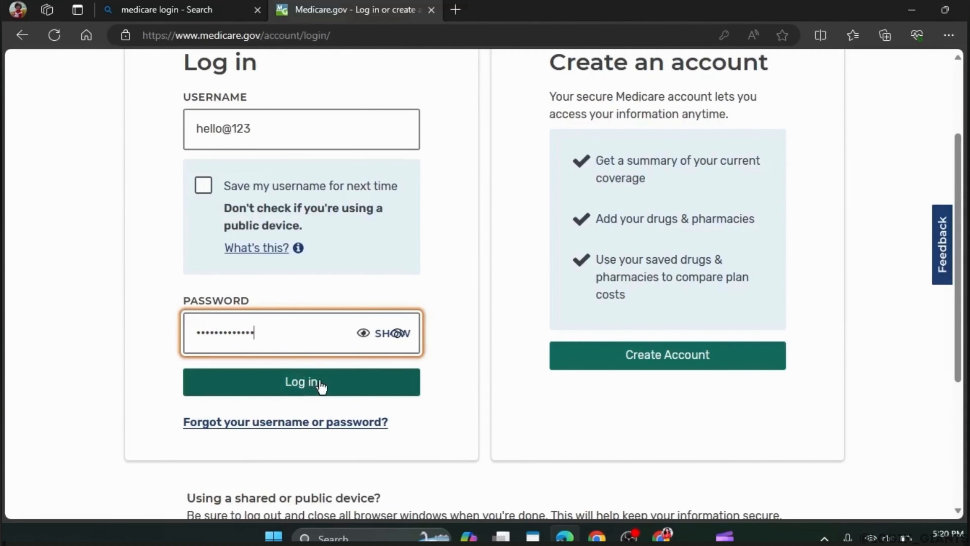
pyautogui.moveTo(282, 487)
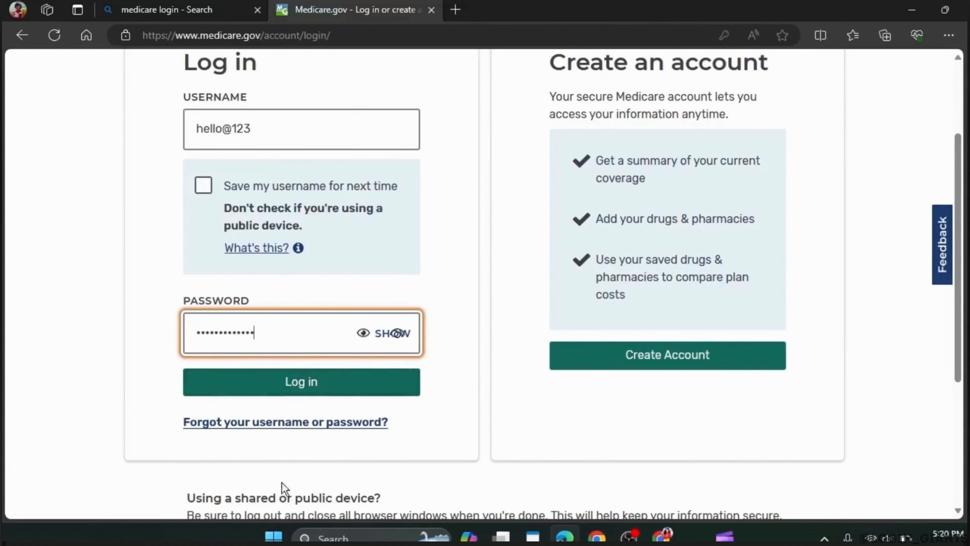